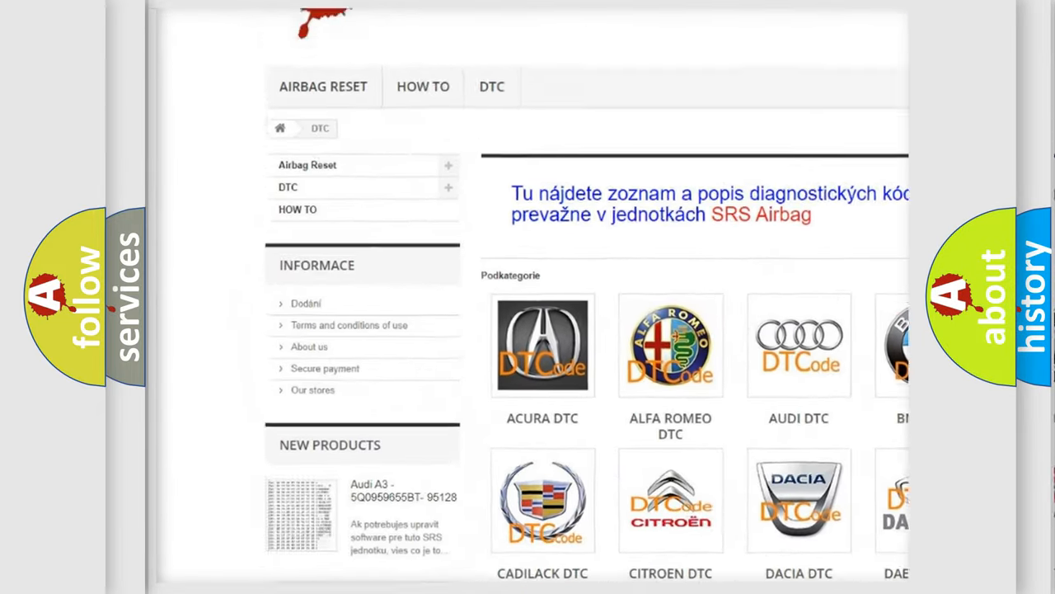
{"action": "scroll", "scroll_direction": "down", "scroll_amount": 3}
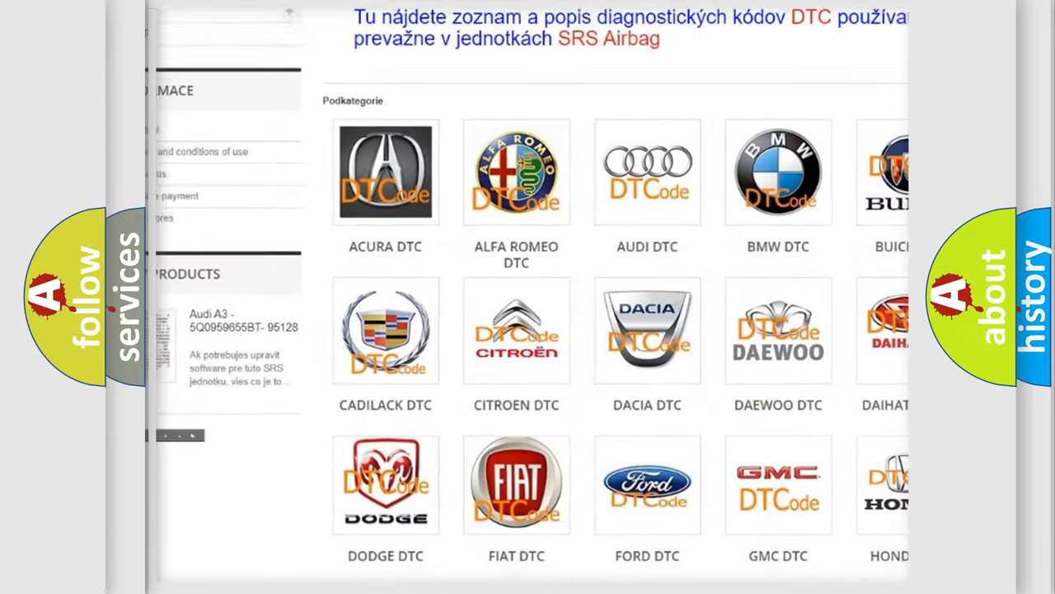
{"action": "scroll", "scroll_direction": "down", "scroll_amount": 3}
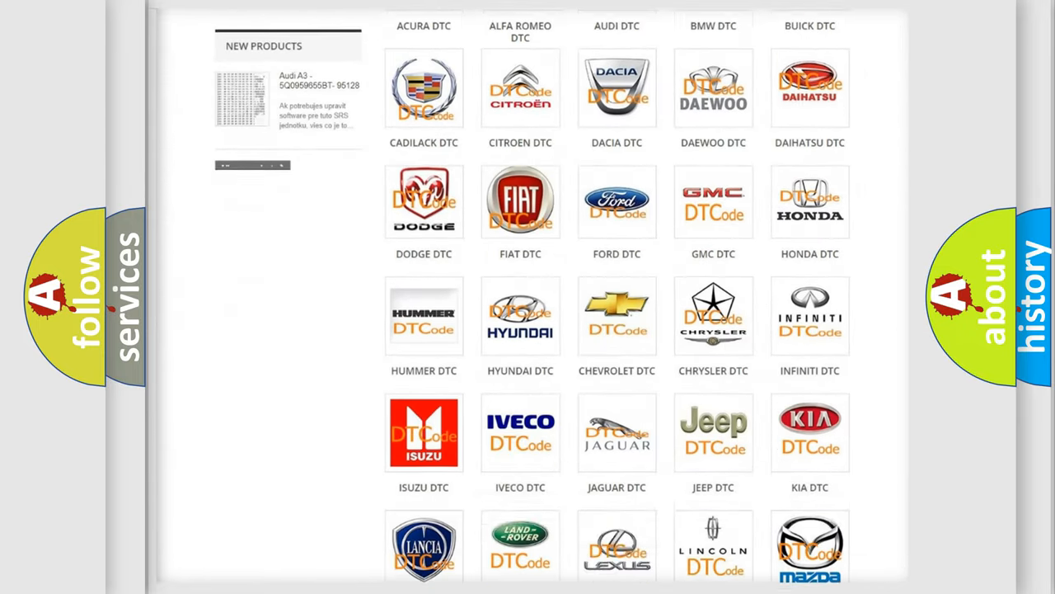
{"action": "scroll", "scroll_direction": "down", "scroll_amount": 3}
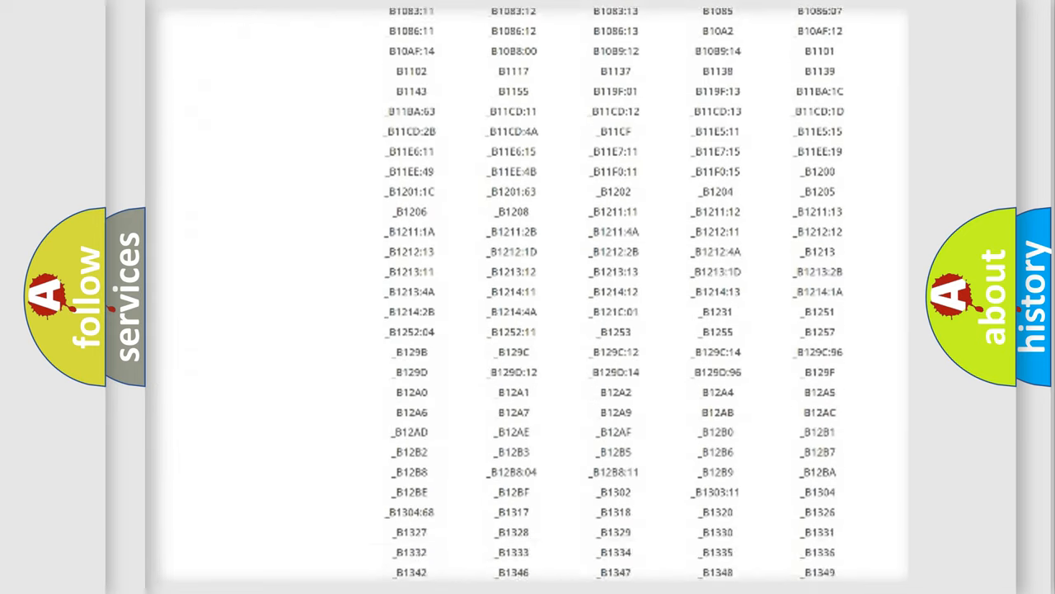
{"action": "scroll", "scroll_direction": "down", "scroll_amount": 3}
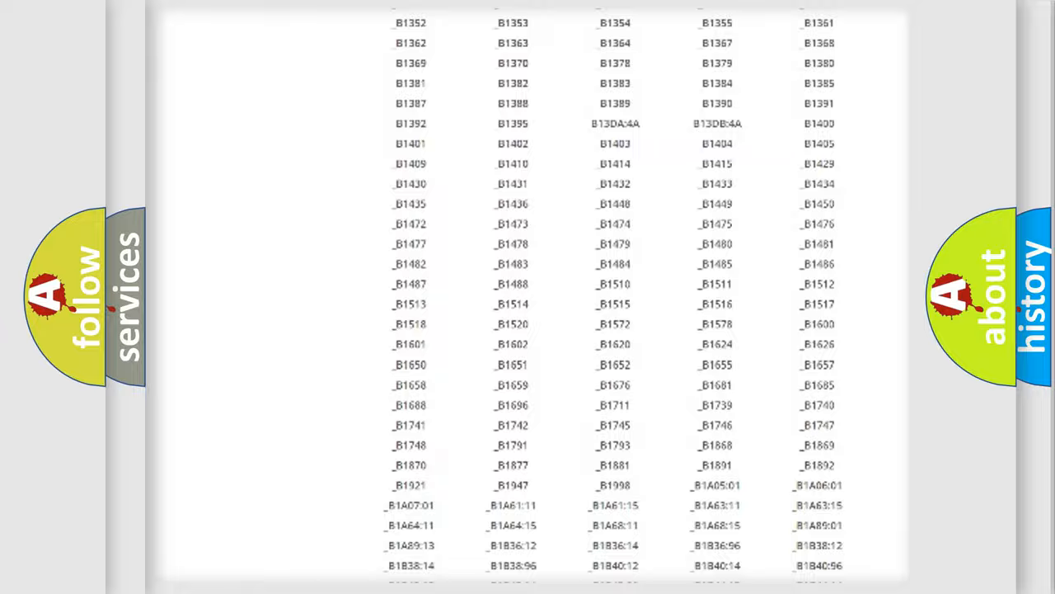